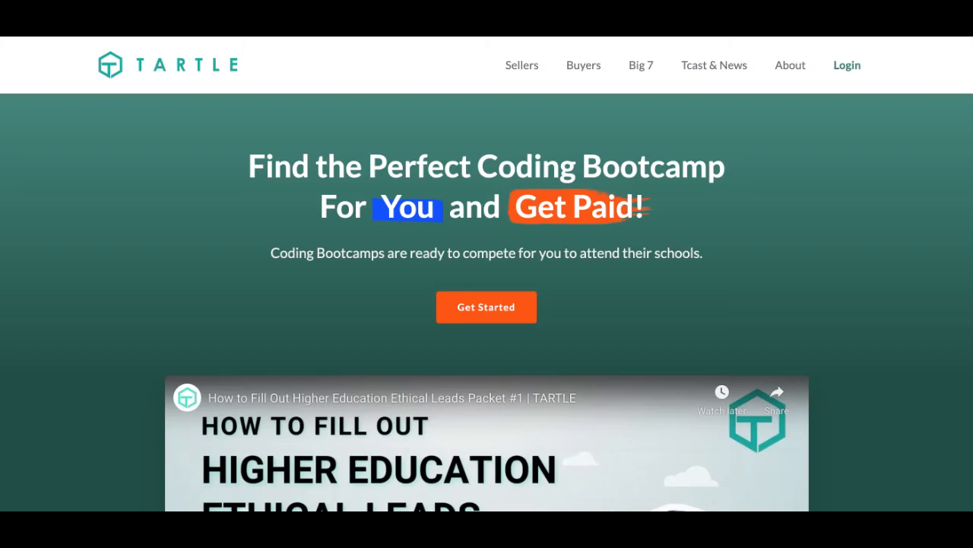
mouse_move(636, 149)
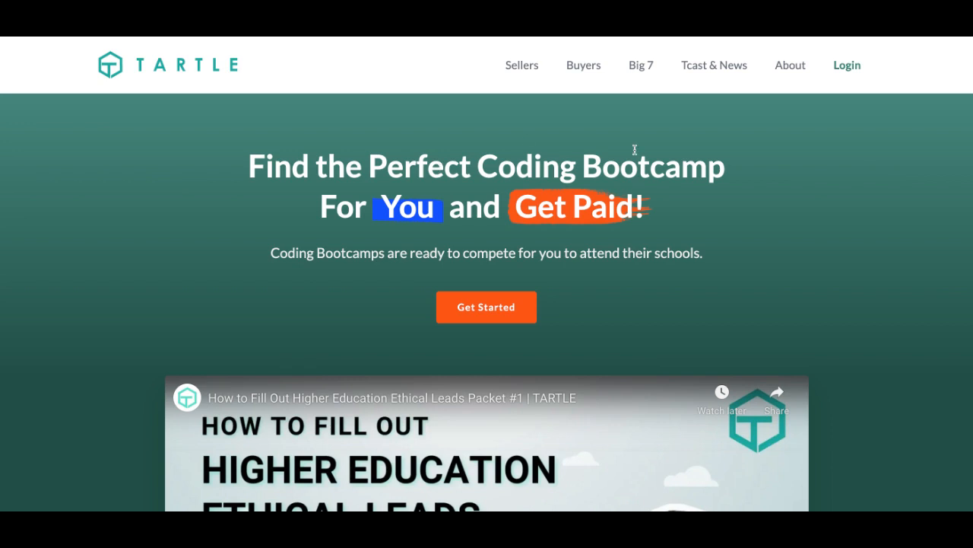
mouse_move(399, 192)
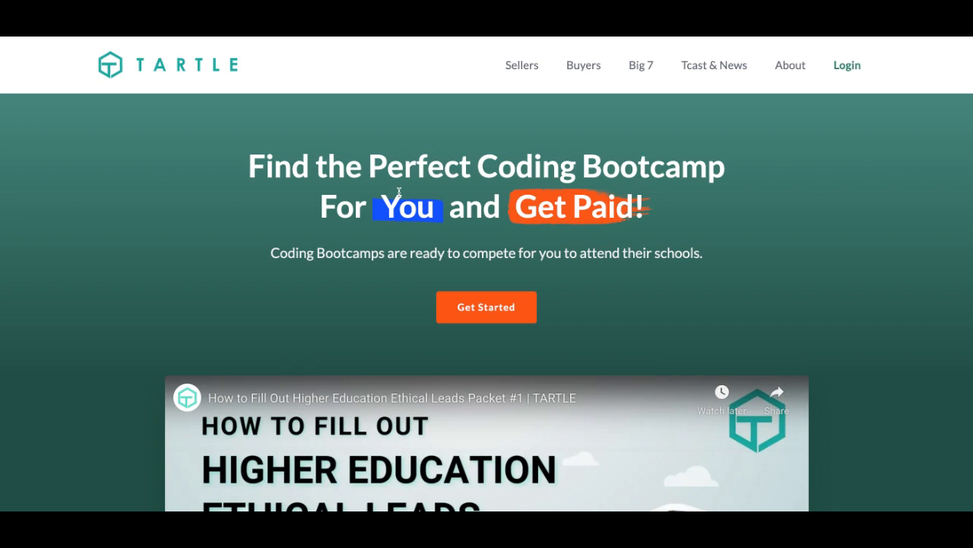
mouse_move(403, 192)
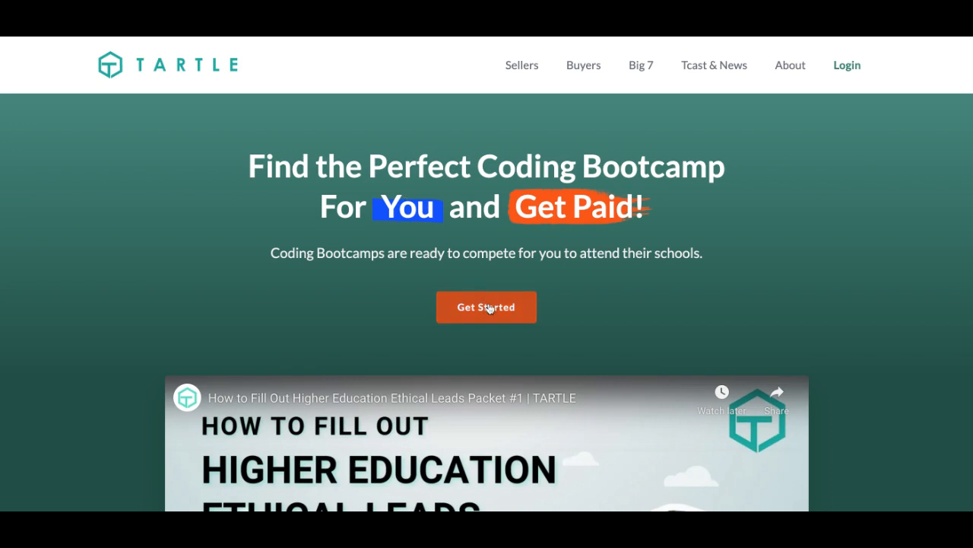
Sign in to the TARTLE seller account with email and password to reach Packet 8
click(486, 307)
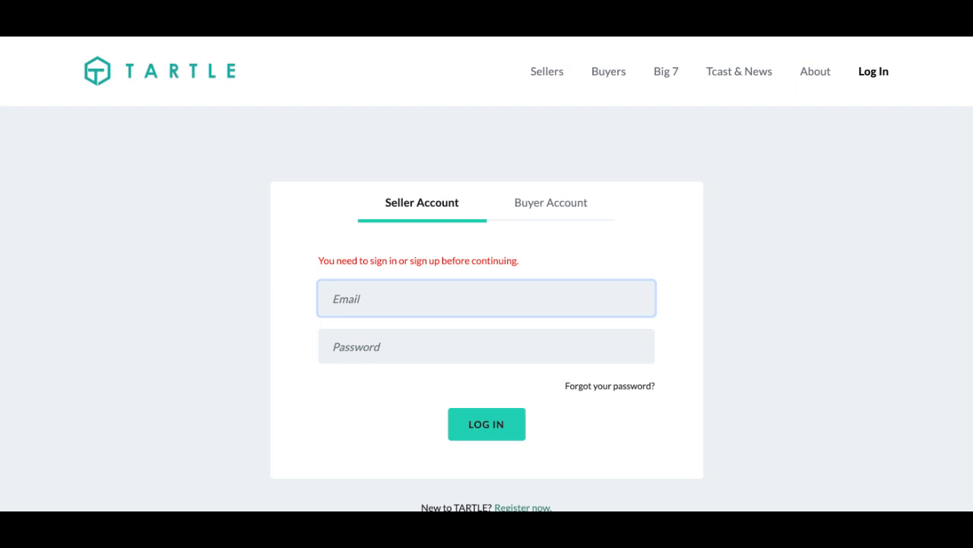
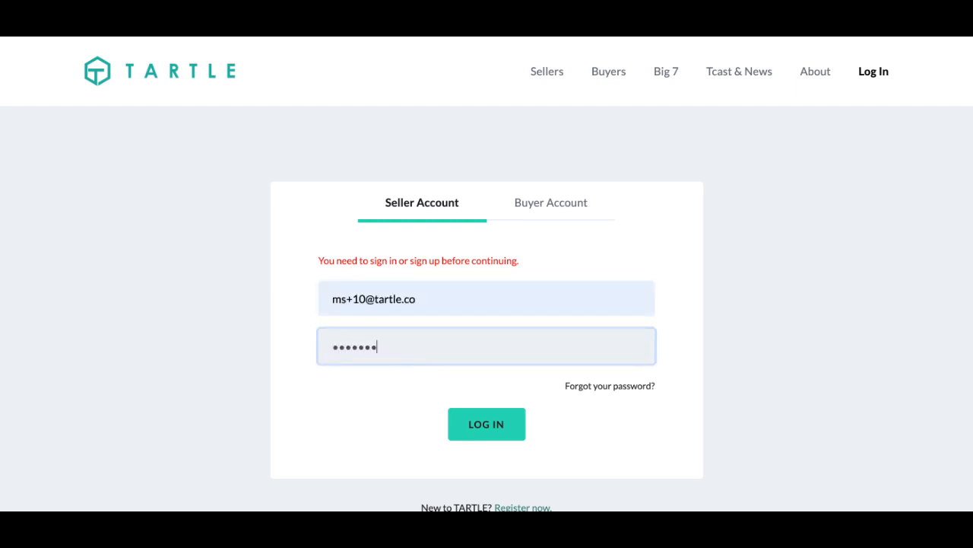
scroll(down, 3)
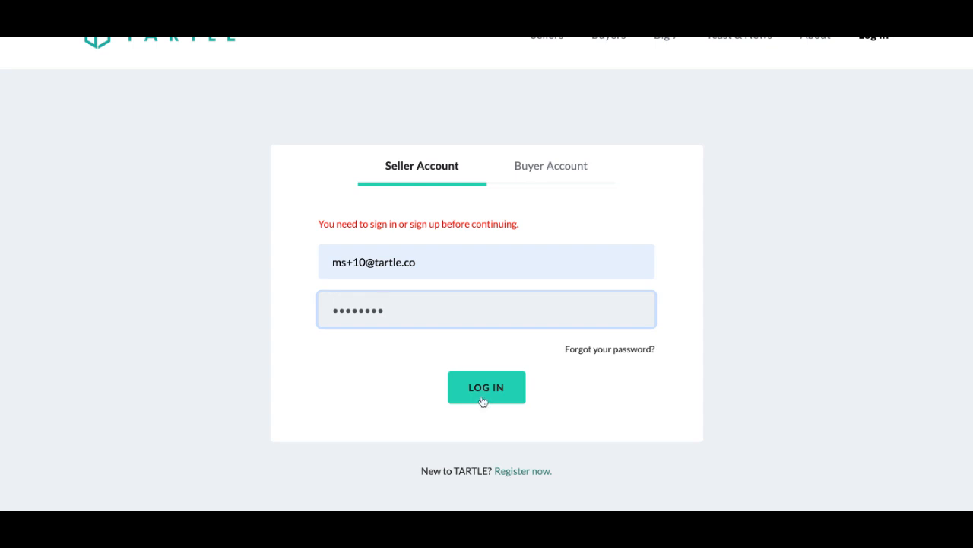
click(487, 388)
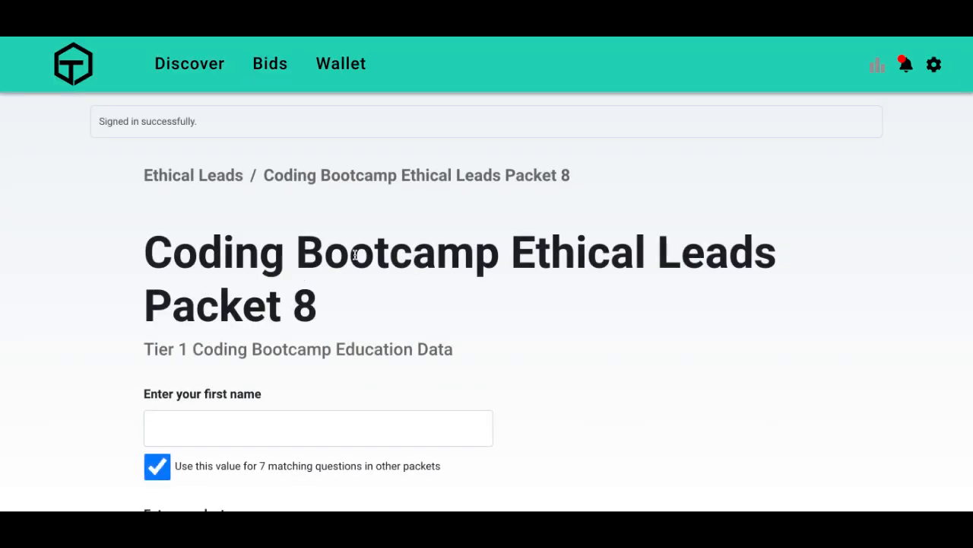
mouse_move(371, 312)
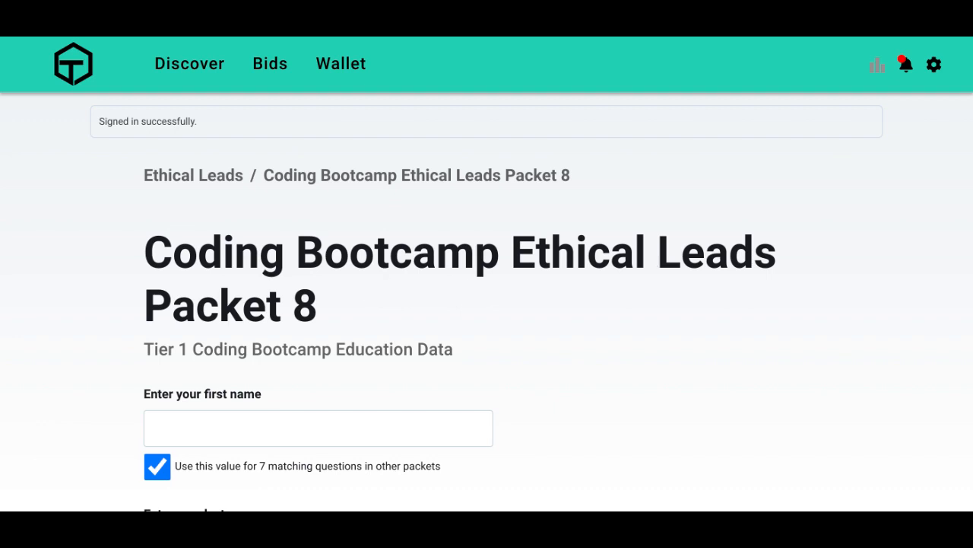
Fill in the first name and last name Smith on the packet form
scroll(down, 3)
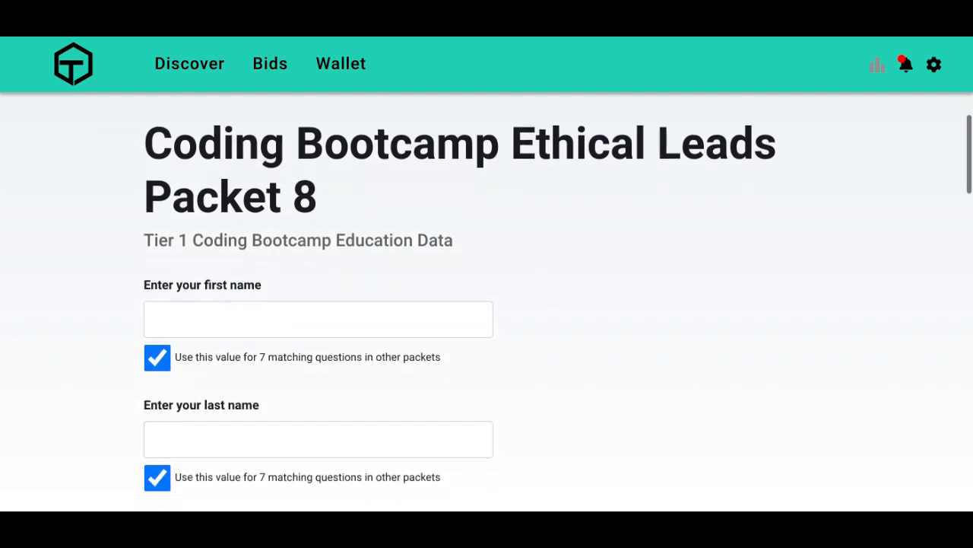
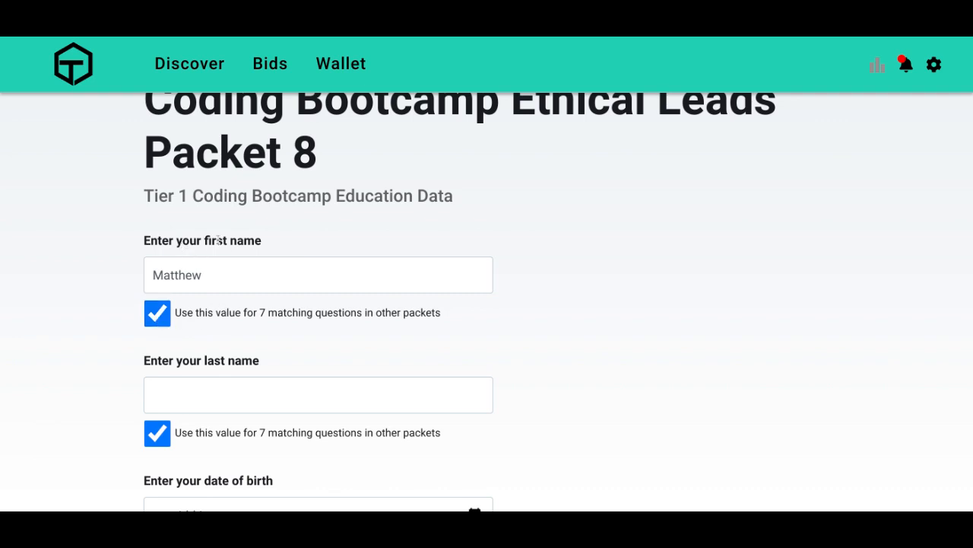
mouse_move(223, 219)
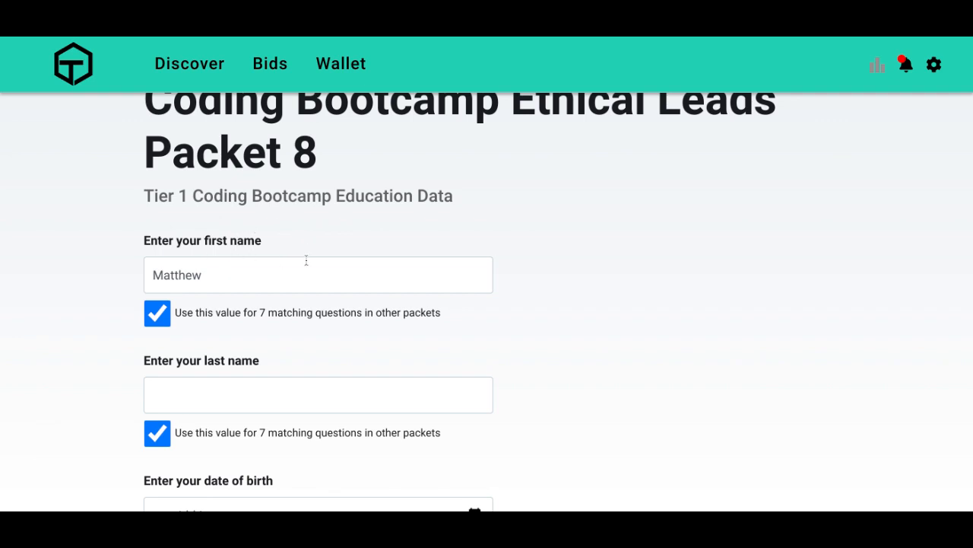
scroll(down, 3)
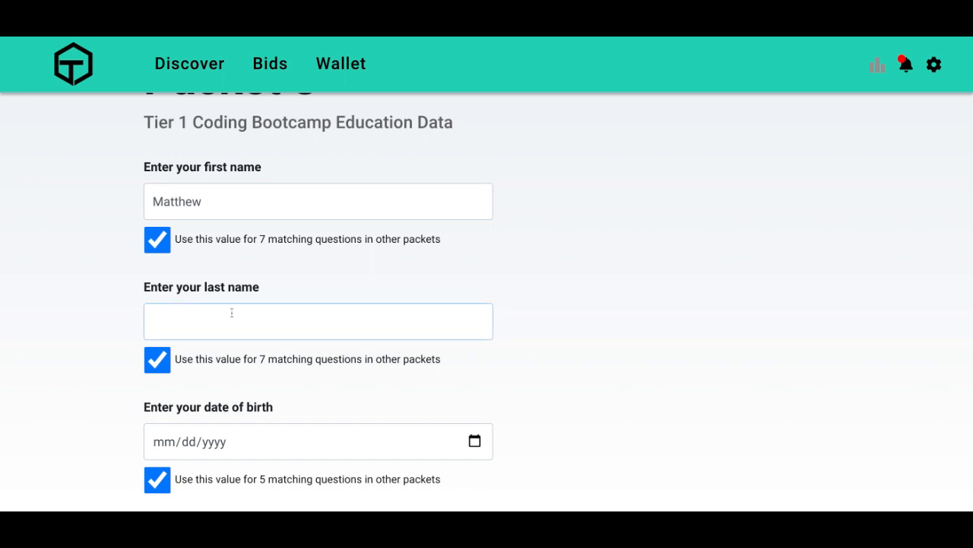
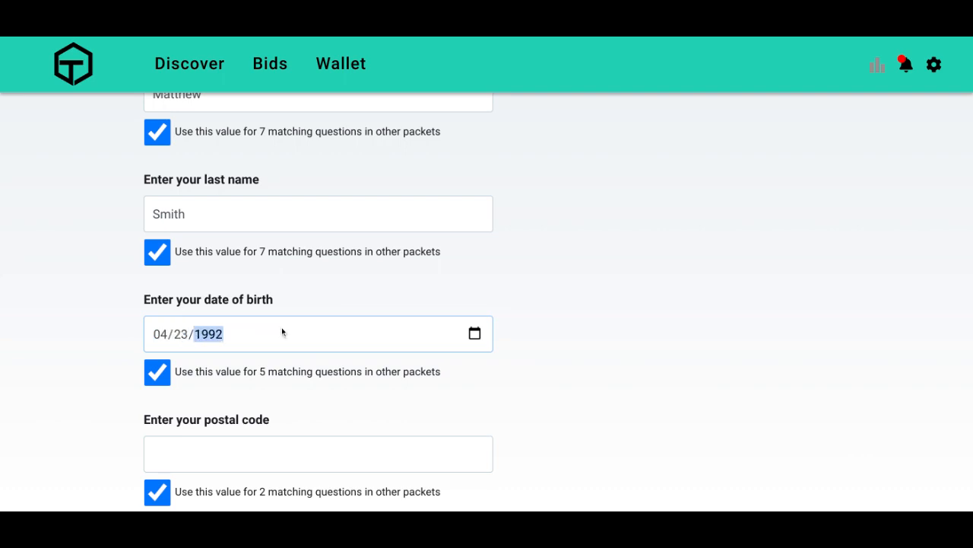
text(8)
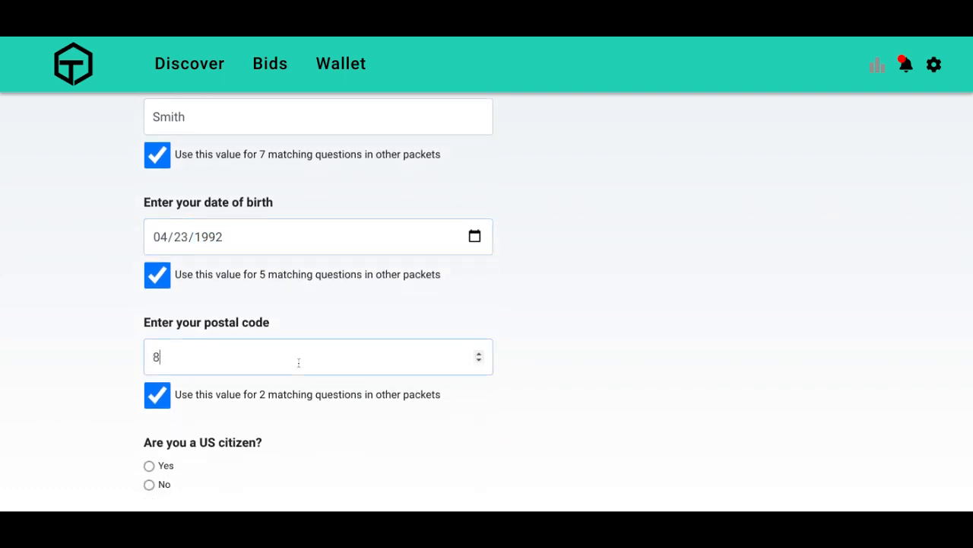
text(7144)
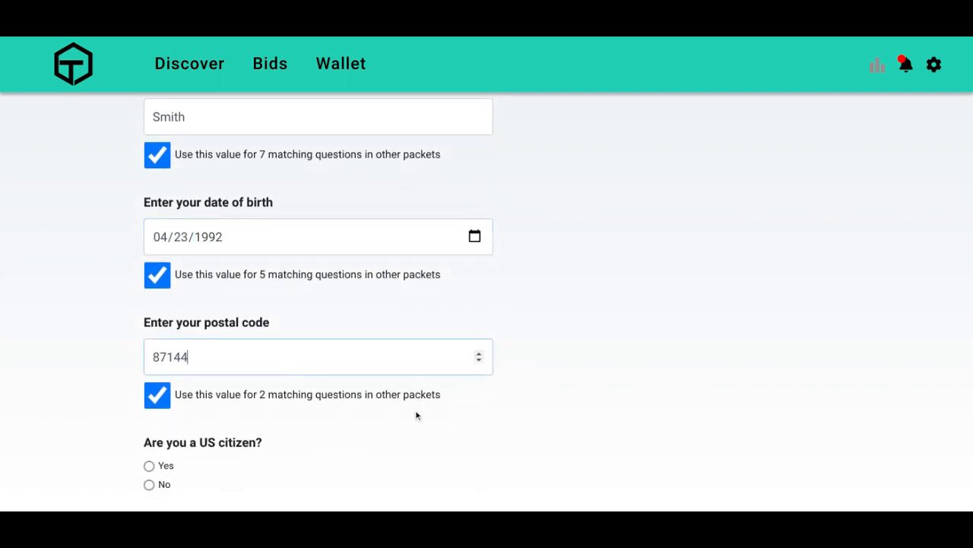
scroll(down, 3)
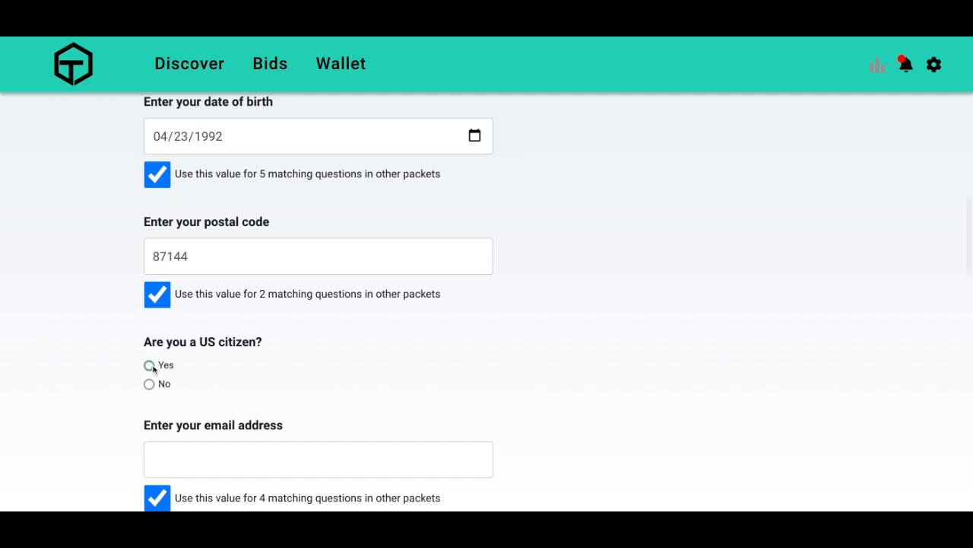
click(149, 365)
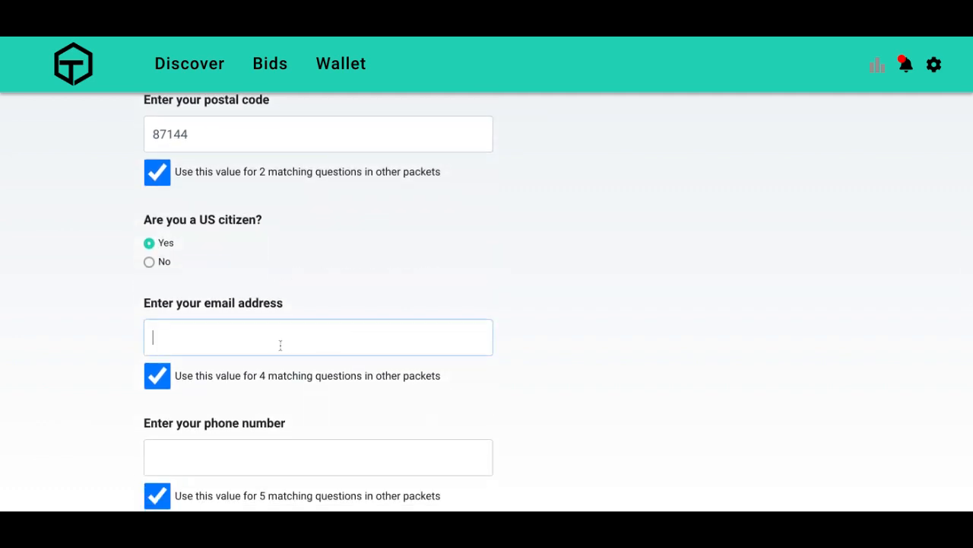
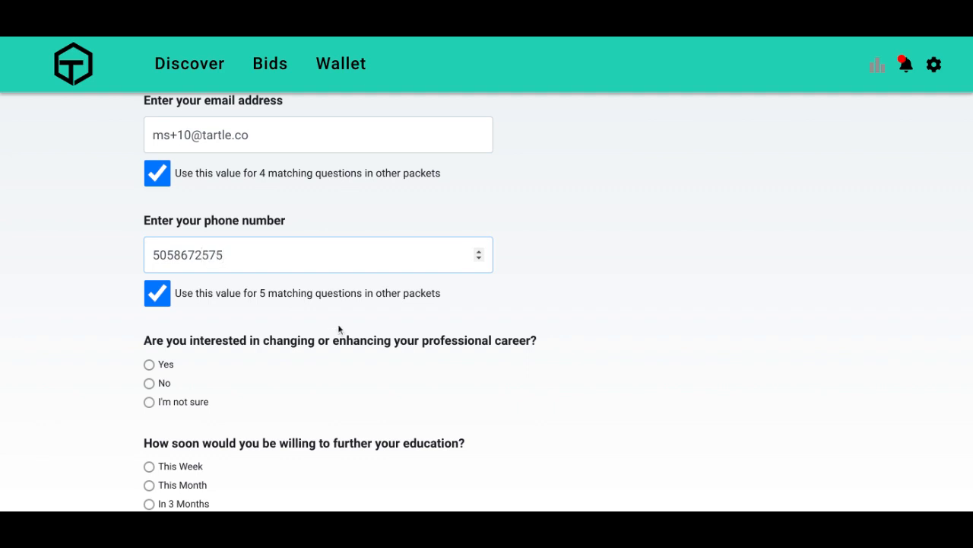
Answer further education as This Month and coding experience as online tutorials without much headway
scroll(down, 3)
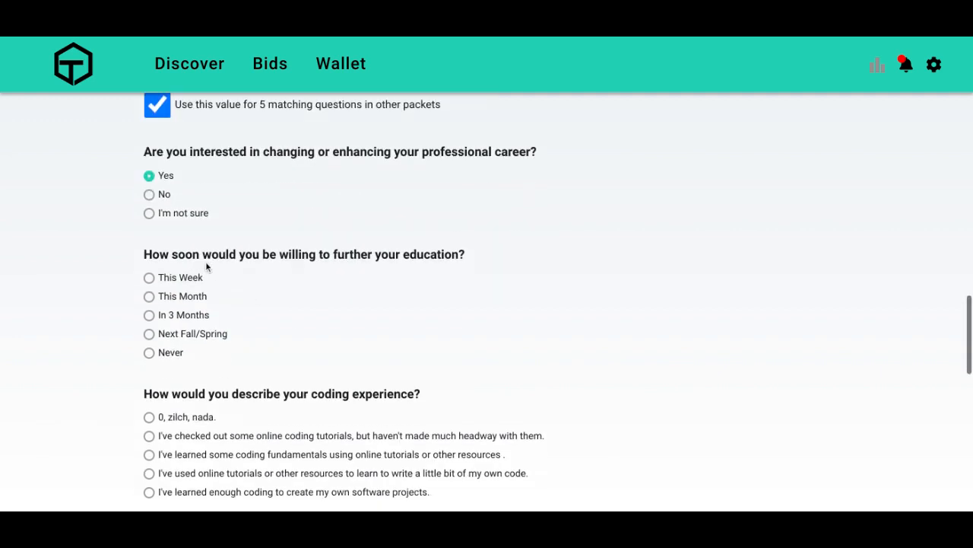
mouse_move(298, 243)
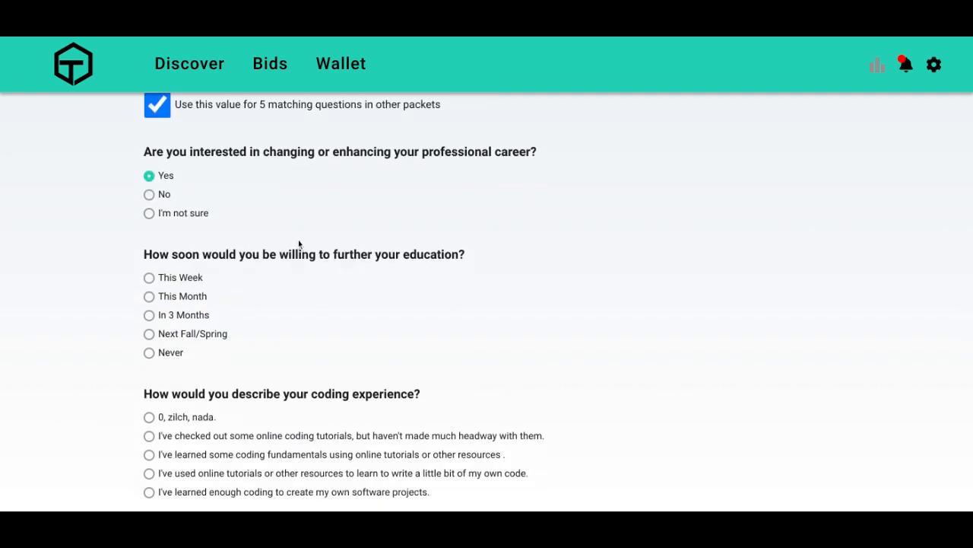
click(149, 295)
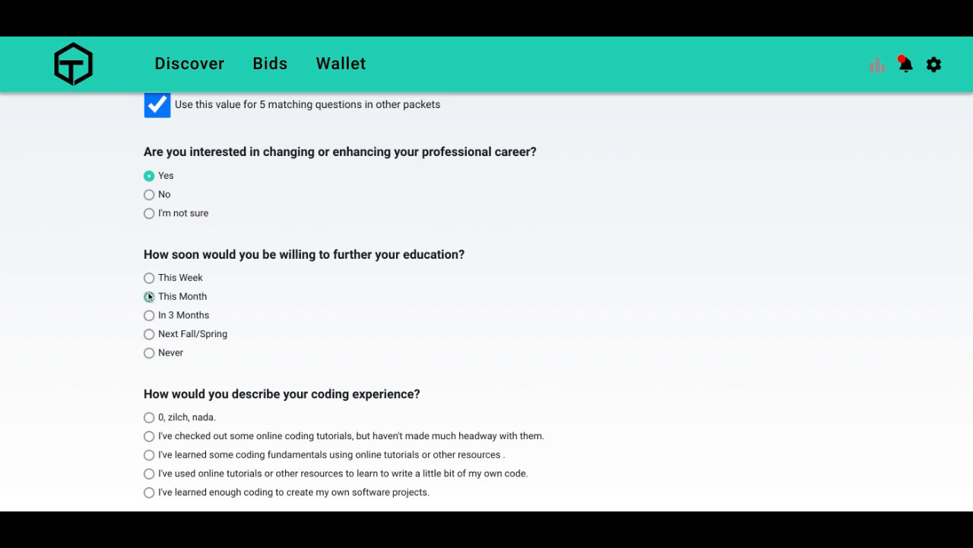
scroll(down, 3)
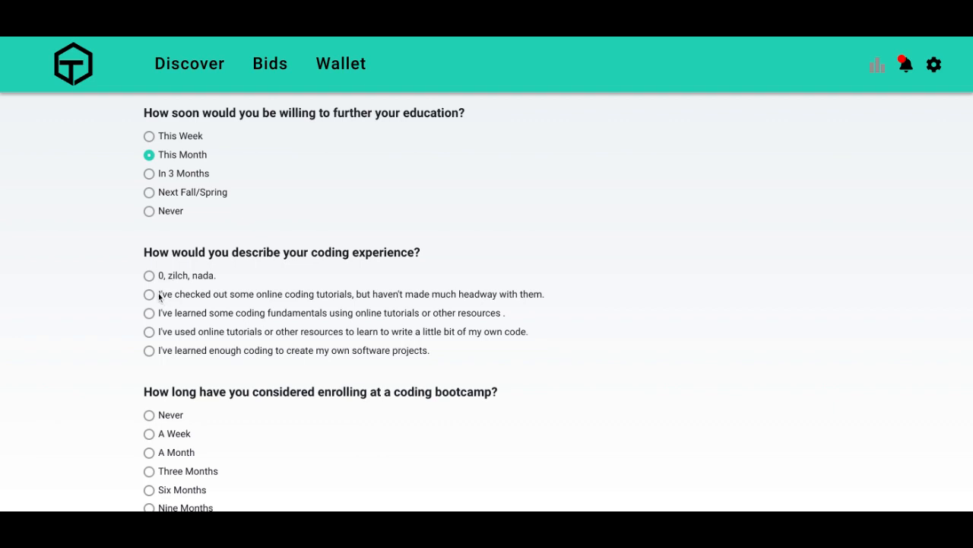
click(149, 293)
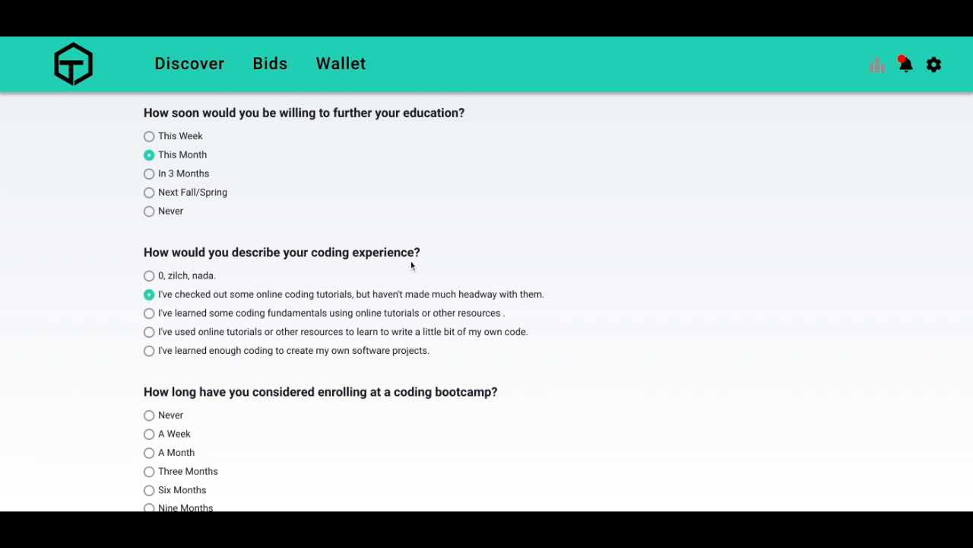
scroll(down, 3)
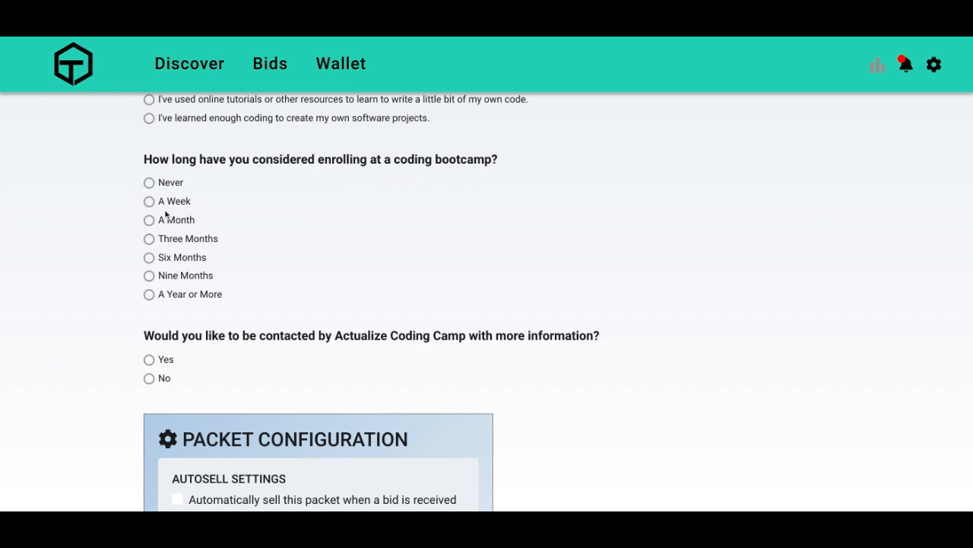
mouse_move(153, 225)
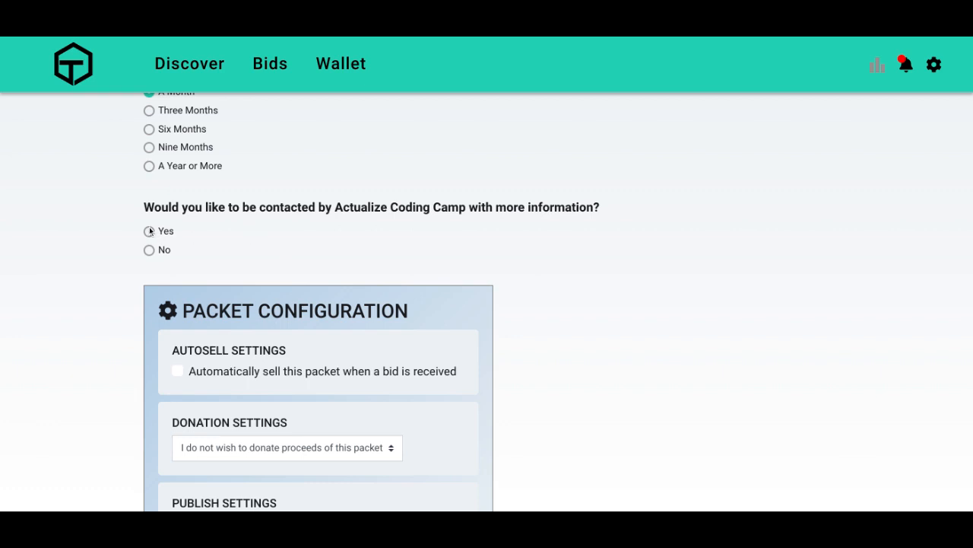
Enable Autosell and Publish in Packet Configuration and save the packet
scroll(down, 3)
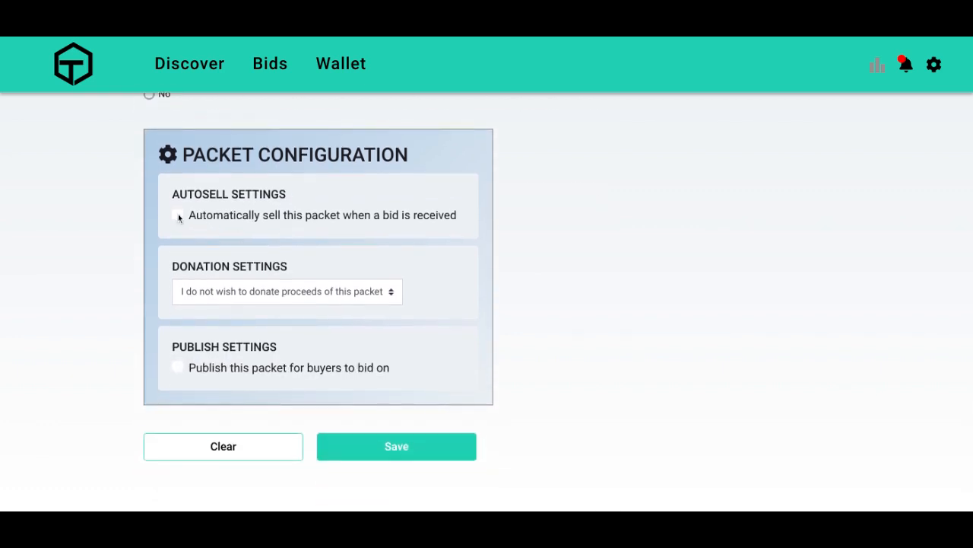
click(177, 214)
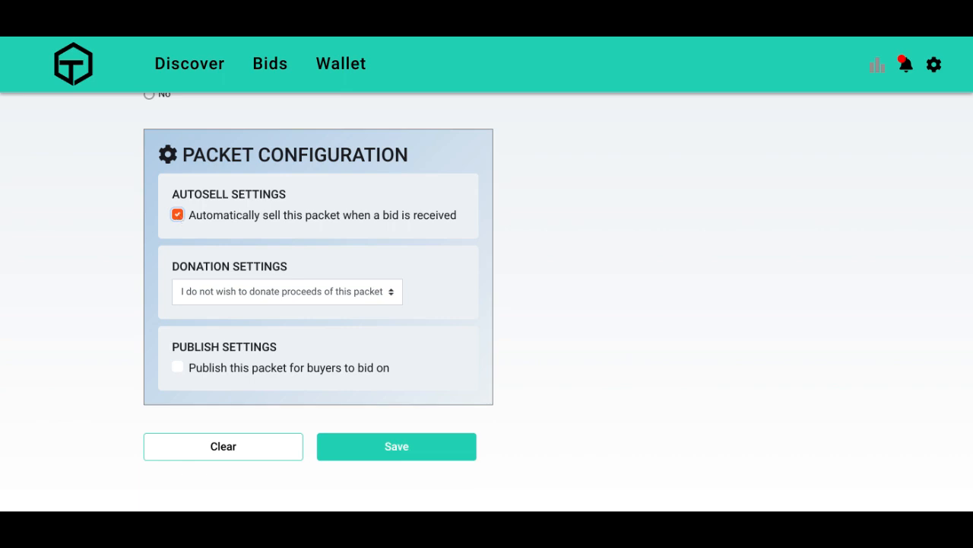
scroll(down, 3)
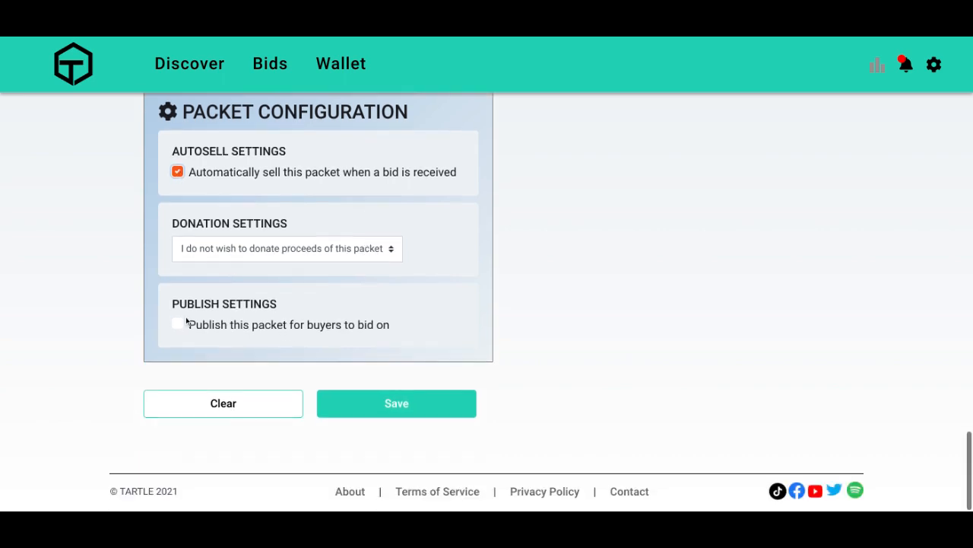
click(176, 322)
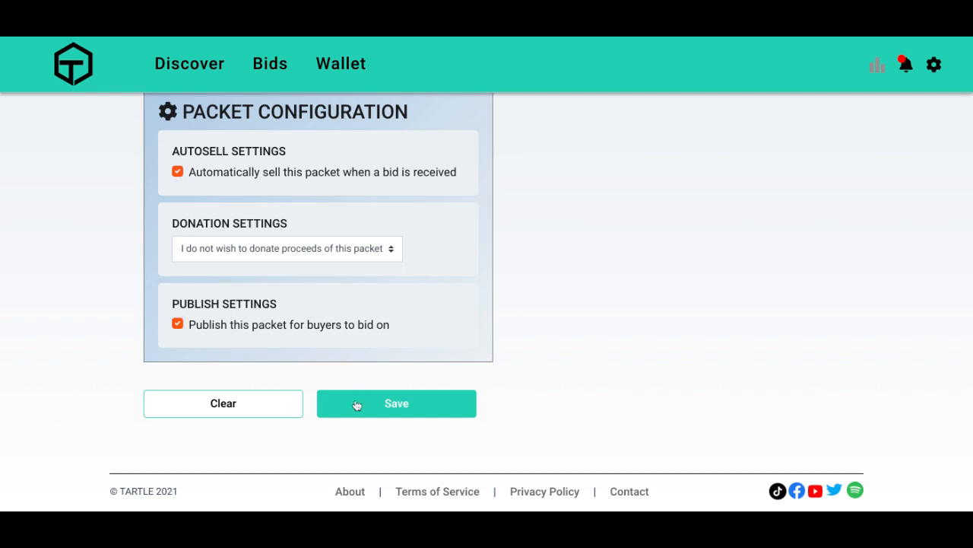
click(395, 403)
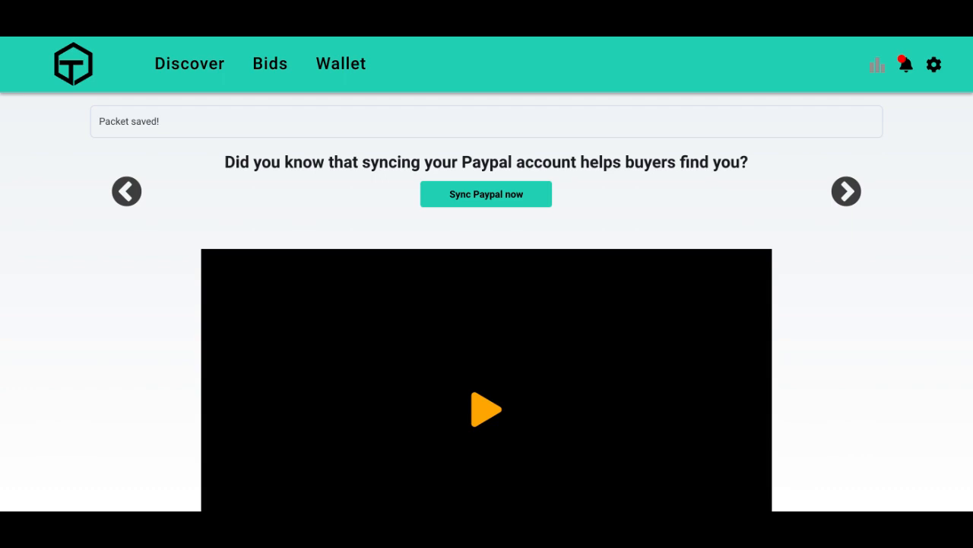
mouse_move(295, 178)
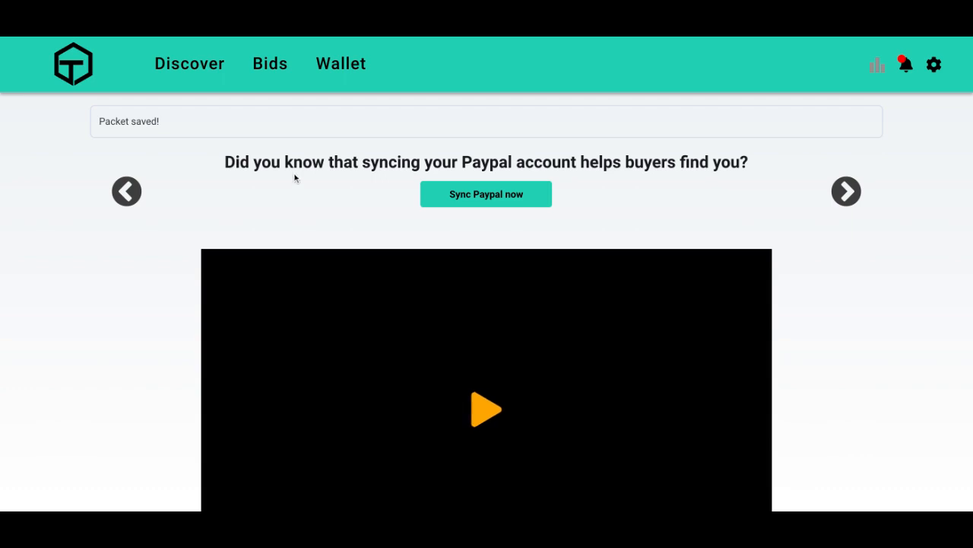